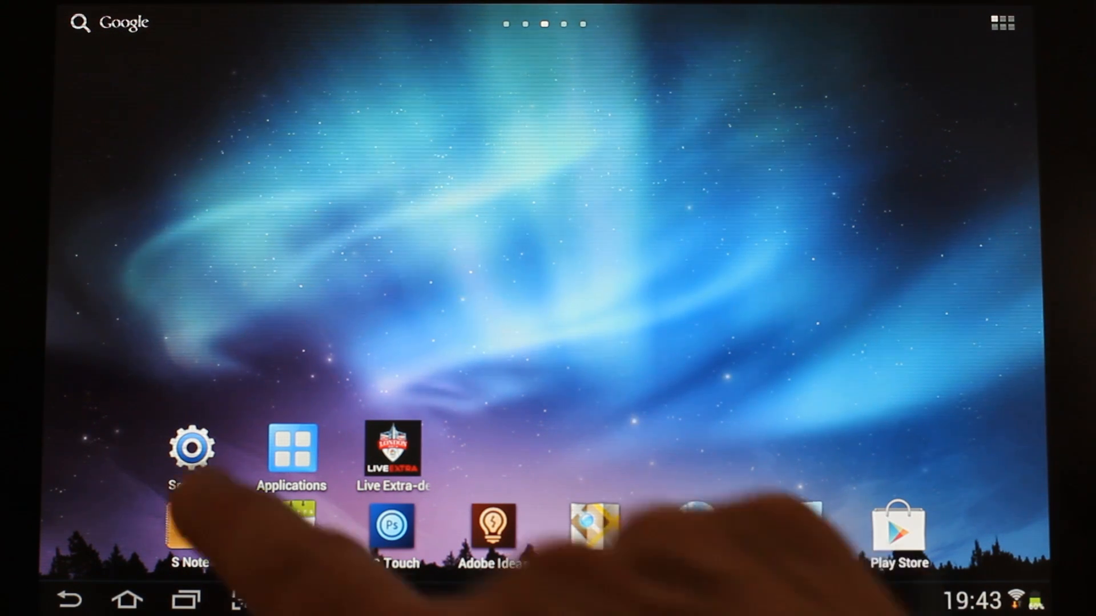
Step: Enable 'Unknown sources' under Security and accept the non-Market apps warning
{"action": "left_click", "coordinate": [192, 448]}
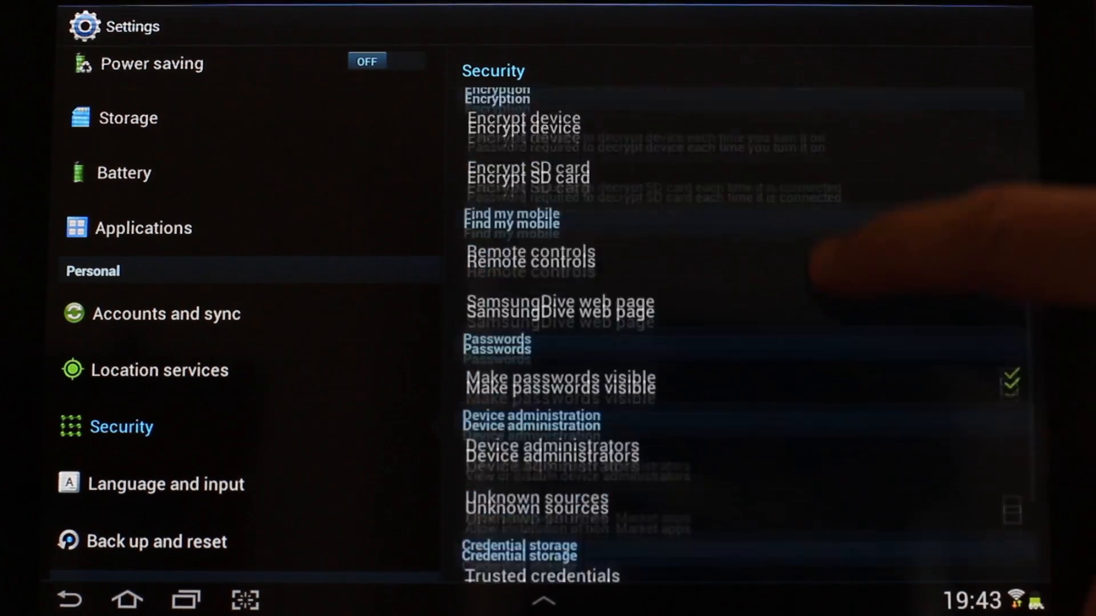
{"action": "scroll", "scroll_direction": "down", "scroll_amount": 3}
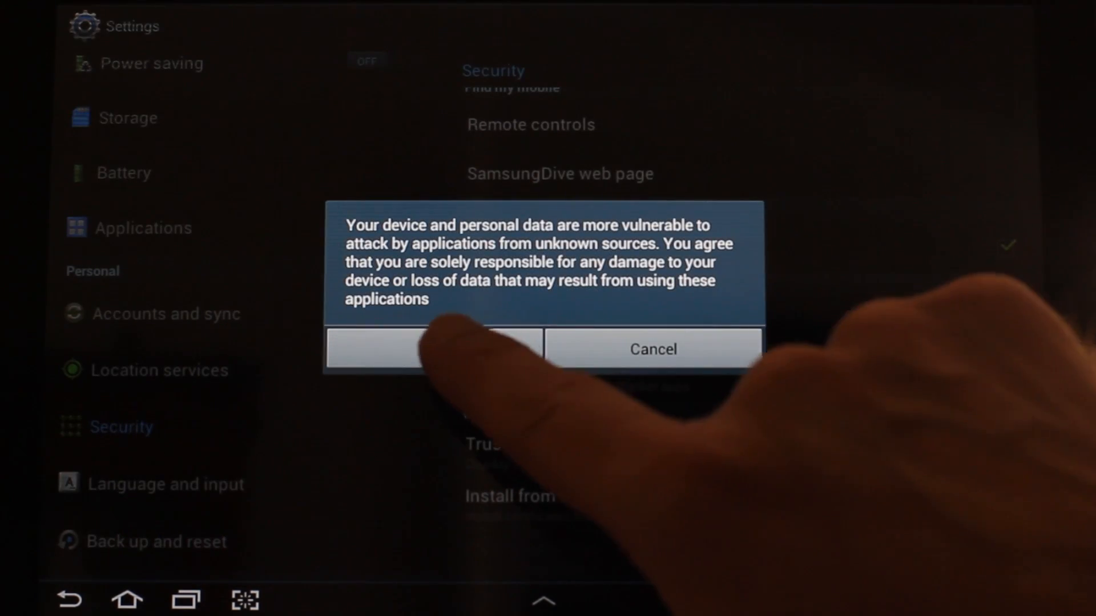
{"action": "left_click", "coordinate": [432, 349]}
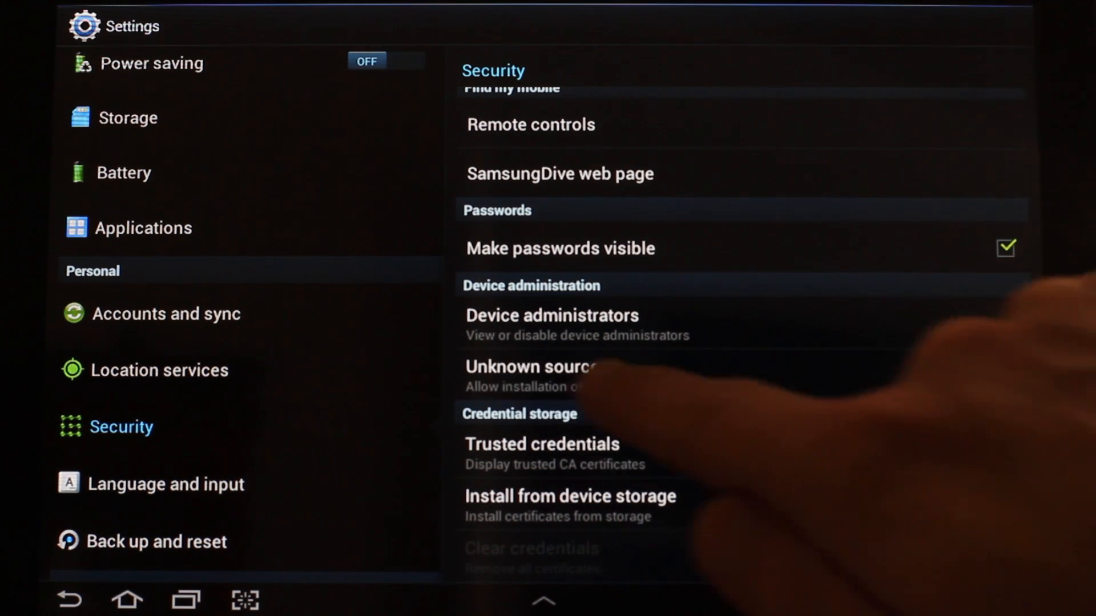
{"action": "left_click", "coordinate": [1008, 374]}
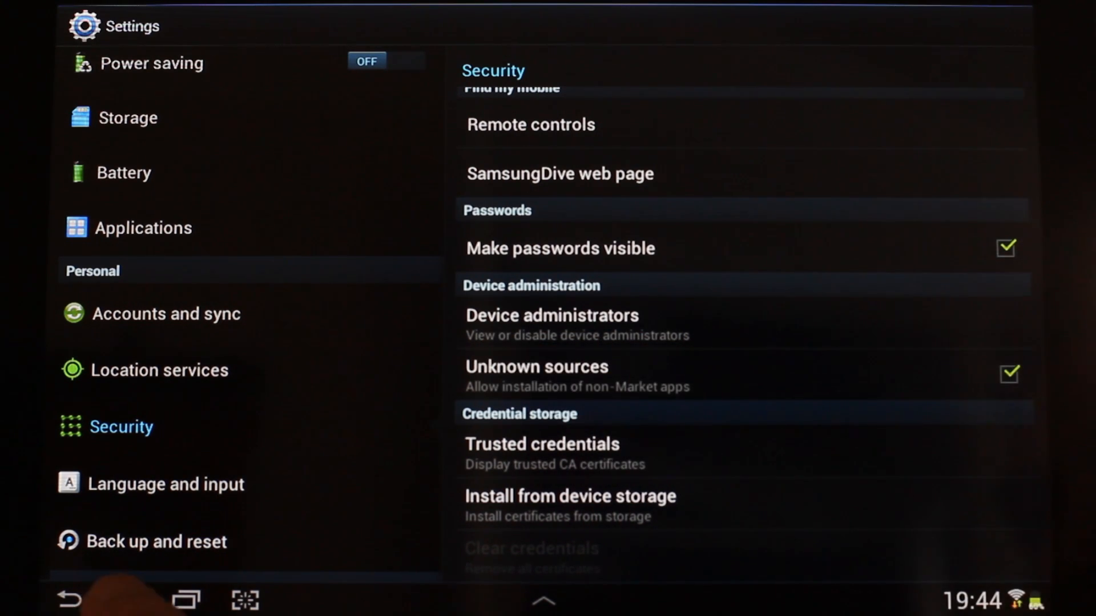
{"action": "left_click", "coordinate": [127, 604]}
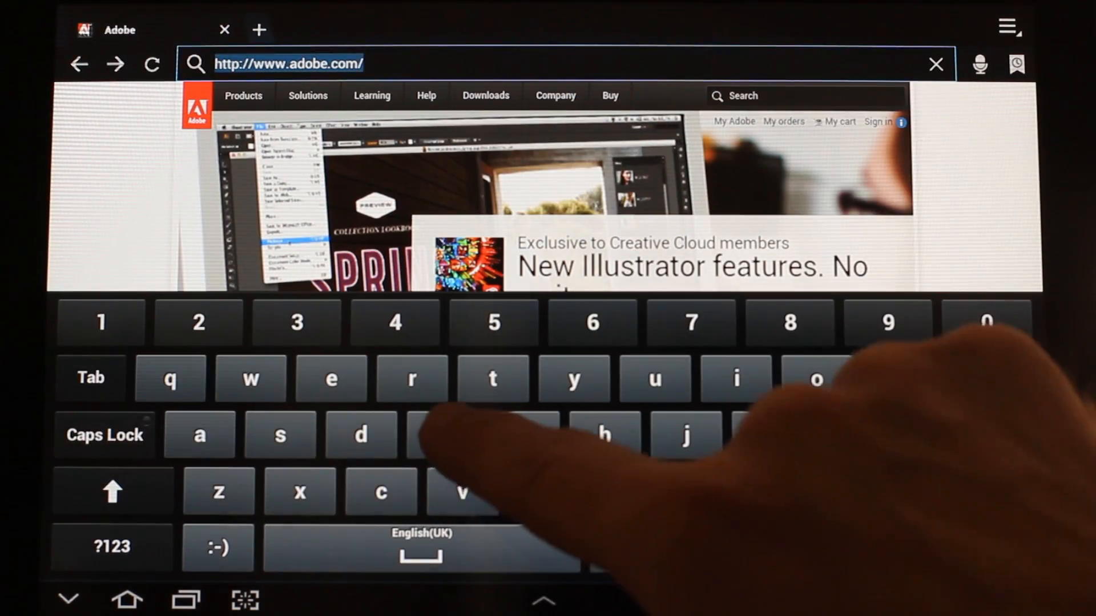
Step: Search the web for 'flash player archive' from the address bar suggestion
{"action": "type", "text": "flash"}
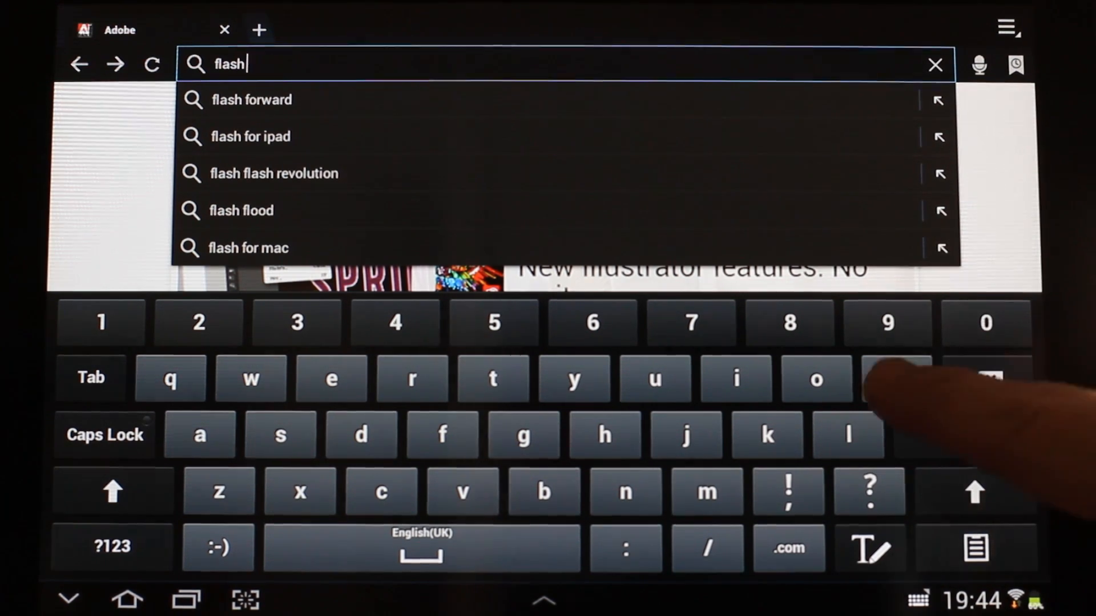
{"action": "type", "text": "play3r"}
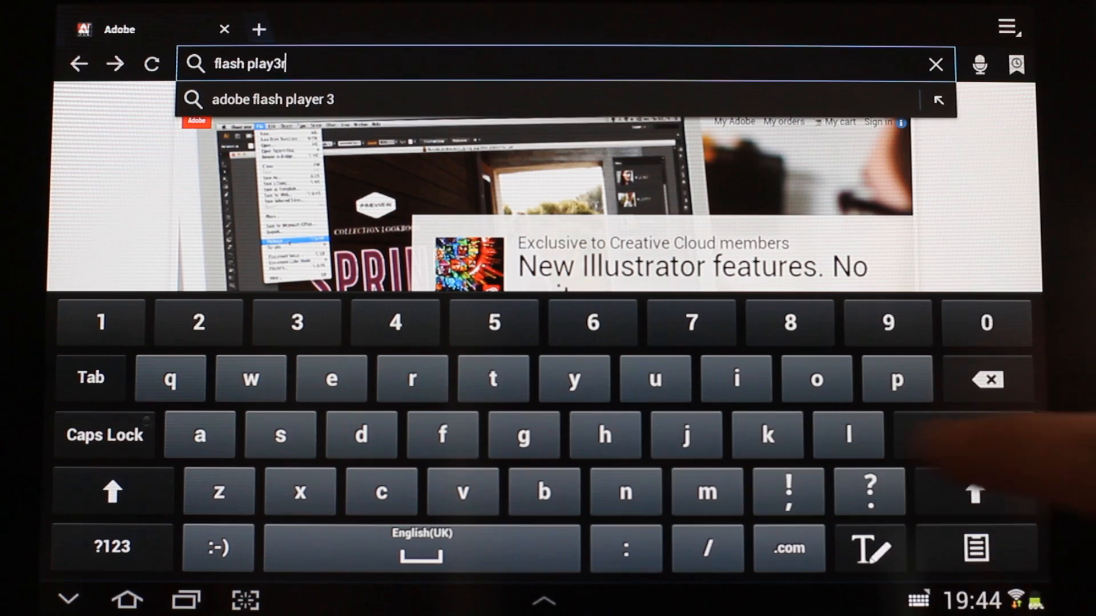
{"action": "left_click", "coordinate": [412, 378]}
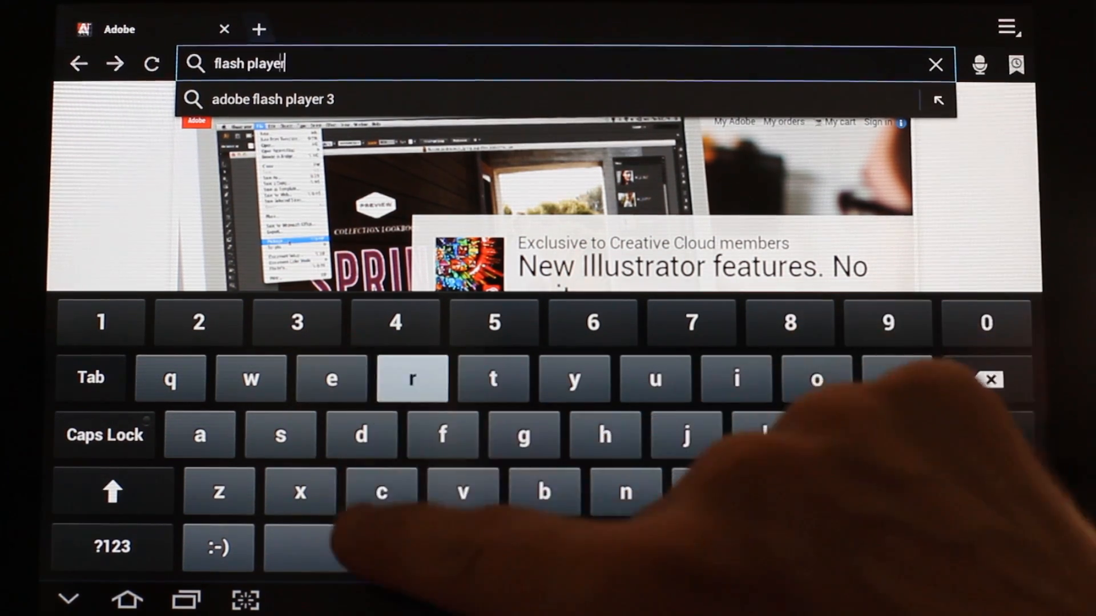
{"action": "type", "text": "rch"}
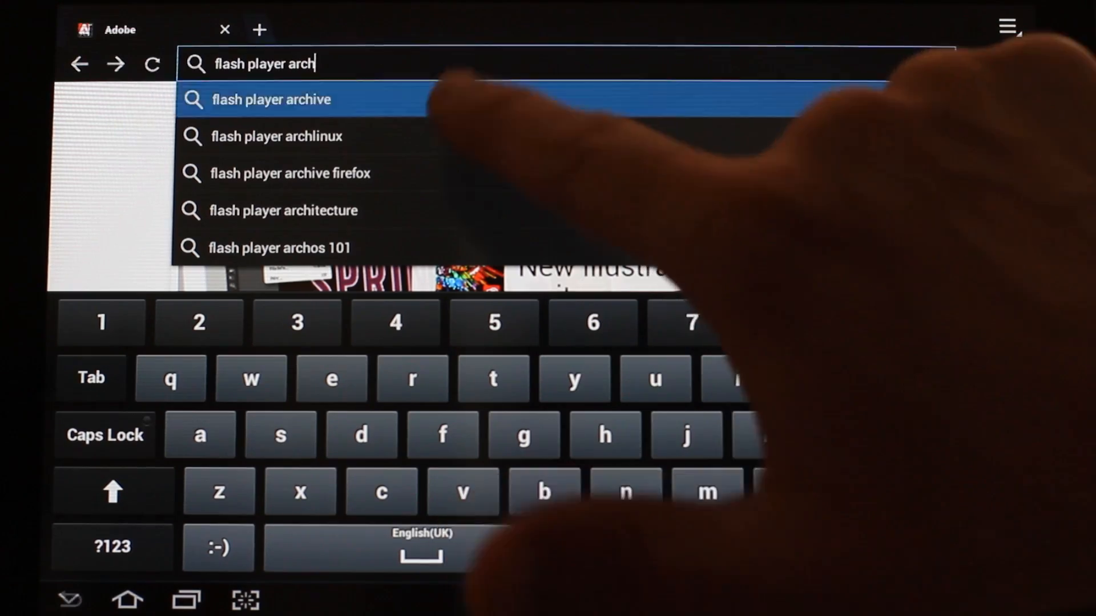
{"action": "left_click", "coordinate": [272, 99]}
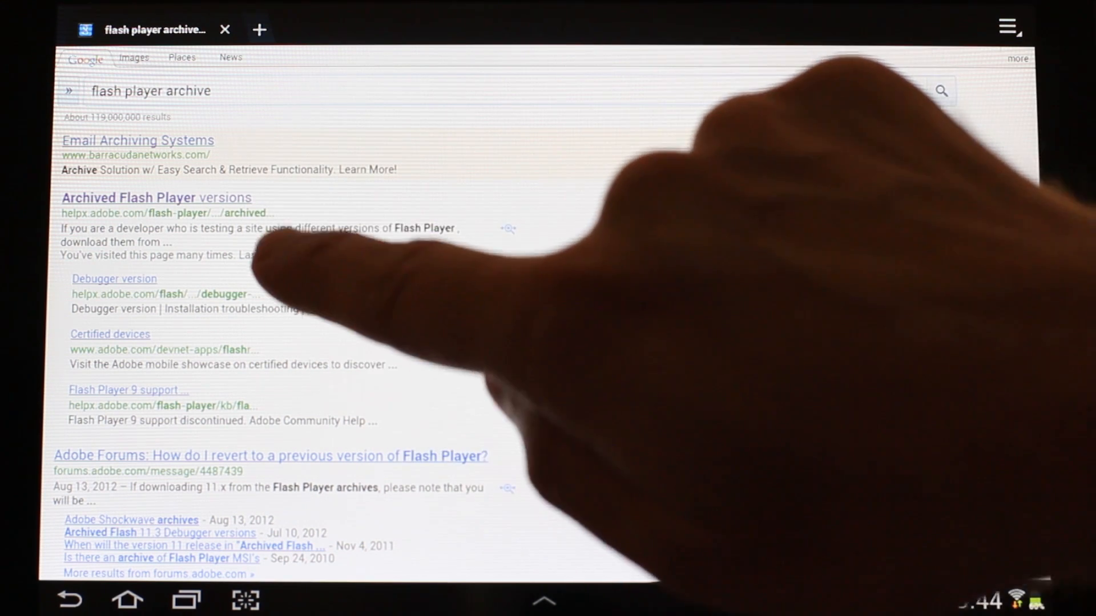
Step: Go to Adobe's 'Archived Flash Player versions' page and reach the Flash Player for Android list
{"action": "left_click", "coordinate": [157, 198]}
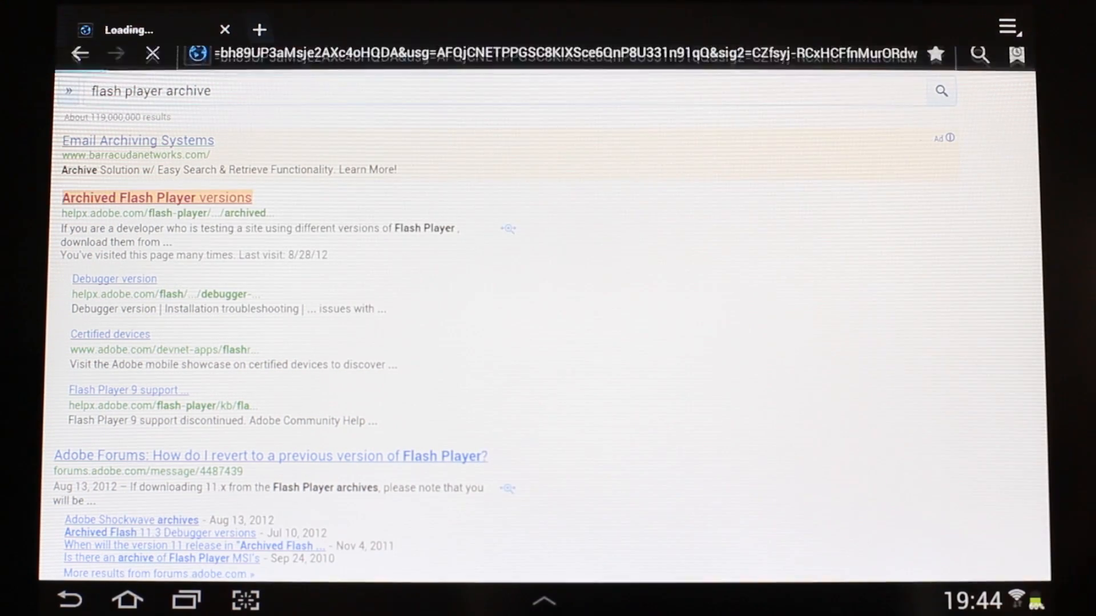
{"action": "left_click", "coordinate": [156, 198]}
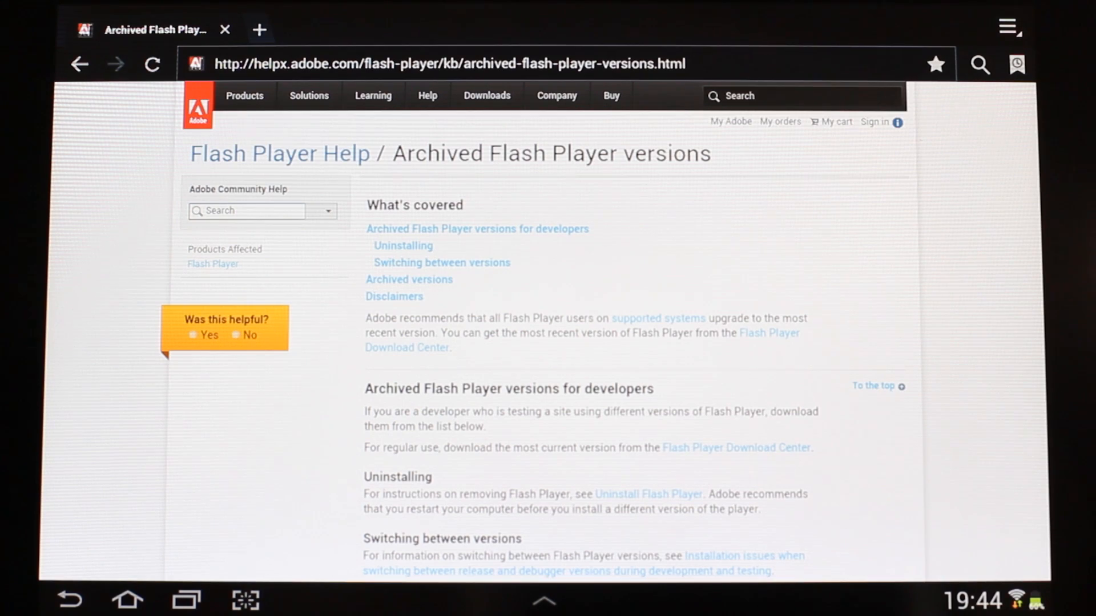
{"action": "scroll", "scroll_direction": "down", "scroll_amount": 3}
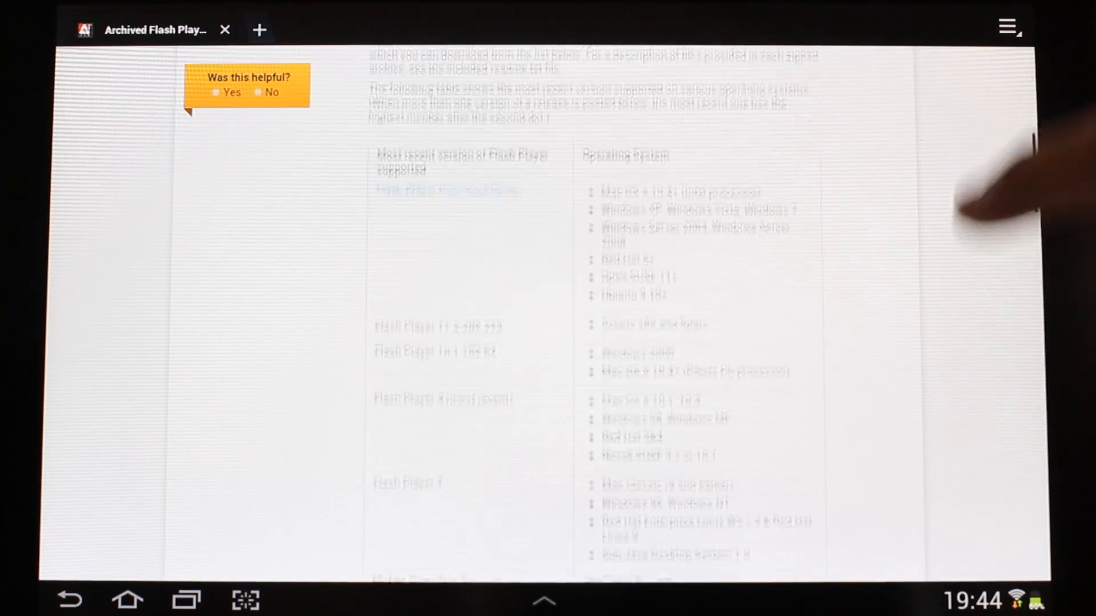
{"action": "scroll", "scroll_direction": "down", "scroll_amount": 3}
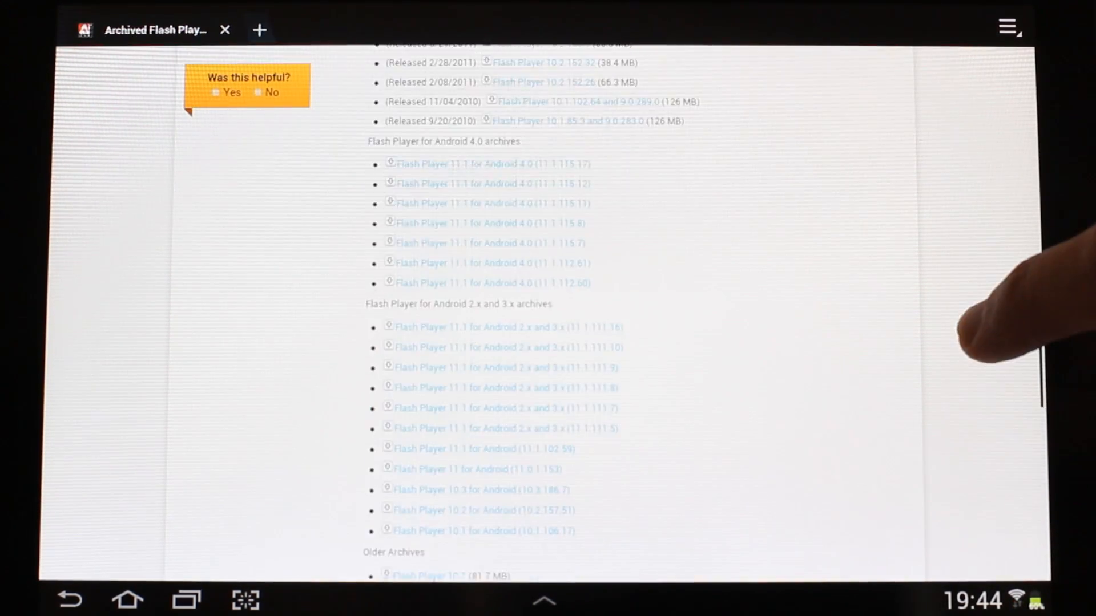
{"action": "scroll", "scroll_direction": "down", "scroll_amount": 3}
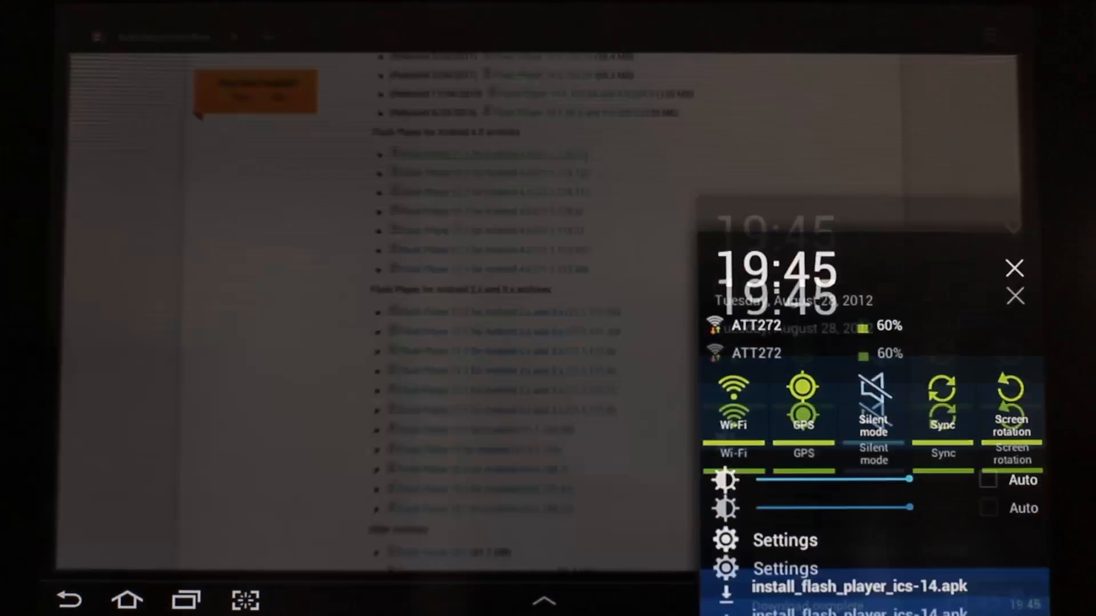
Step: Install Adobe Flash Player 11.1 from the downloaded install_flash_player_ics-14.apk
{"action": "left_click", "coordinate": [866, 594]}
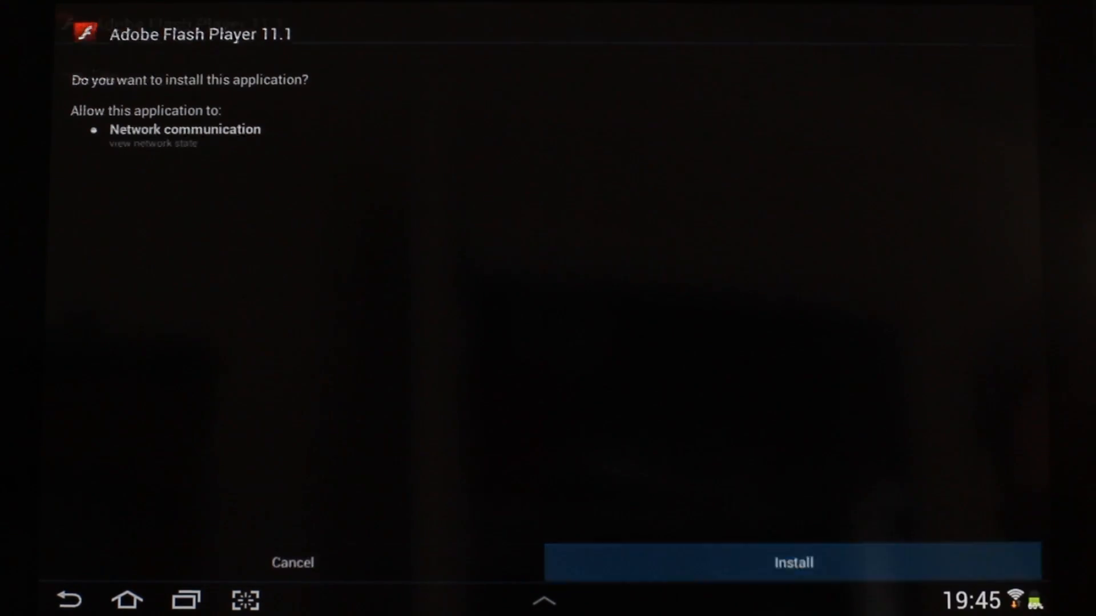
{"action": "left_click", "coordinate": [792, 562]}
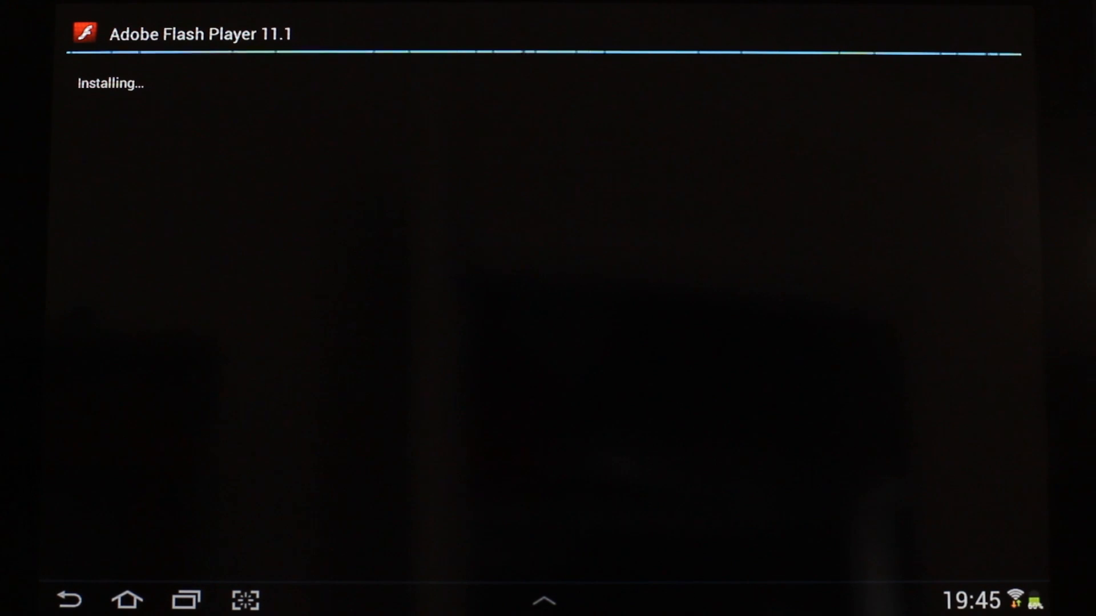